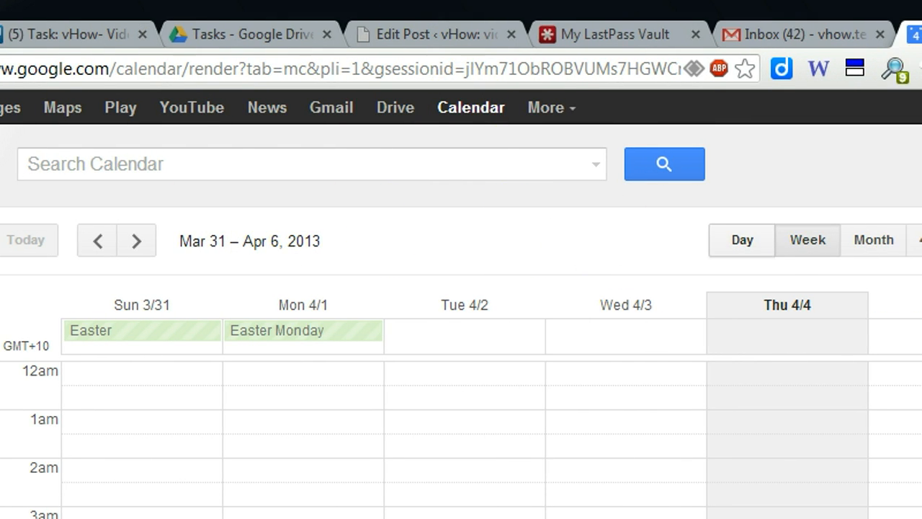
Step: Open Settings from the gear menu in the week view
left_click(847, 240)
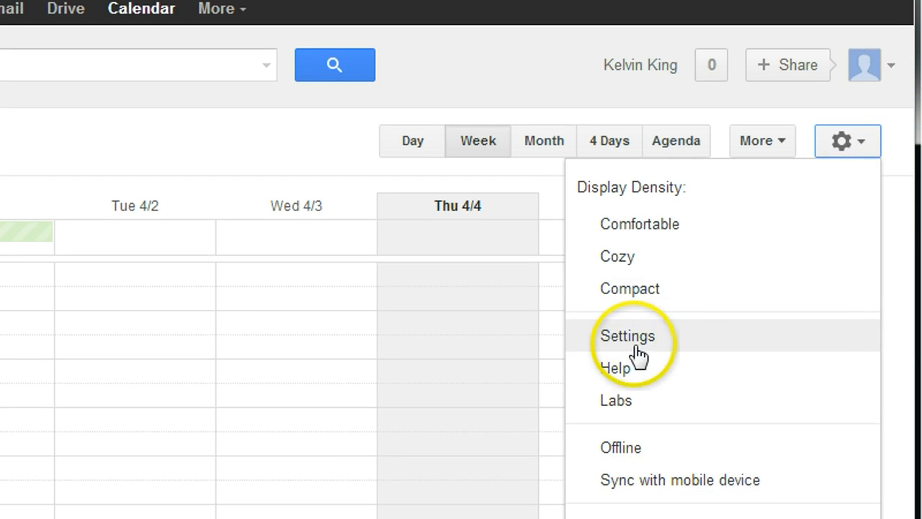
left_click(627, 335)
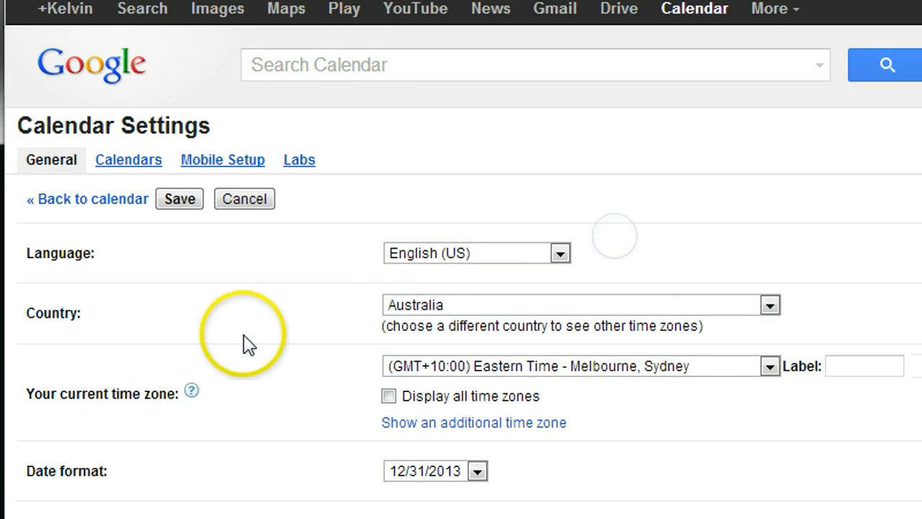
mouse_move(46, 338)
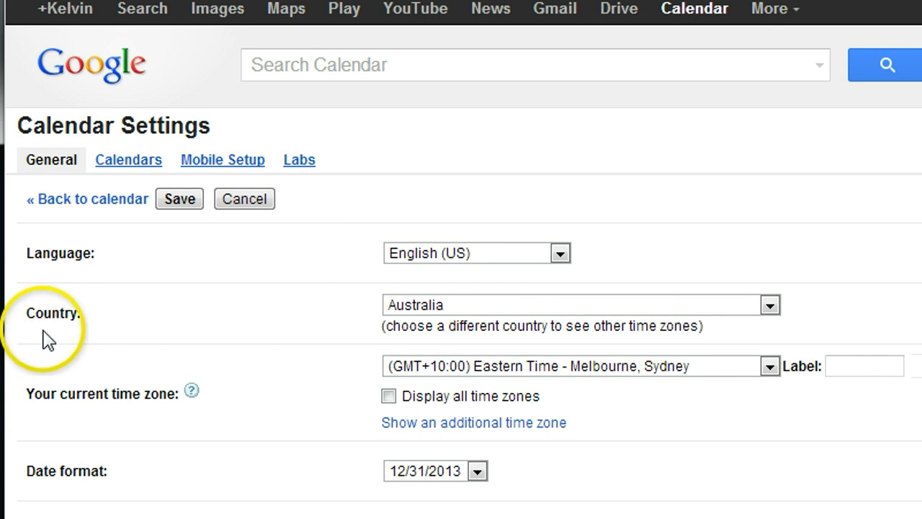
Step: Save the Eastern Time – Melbourne, Sydney time zone and reopen Settings
scroll("down", 3)
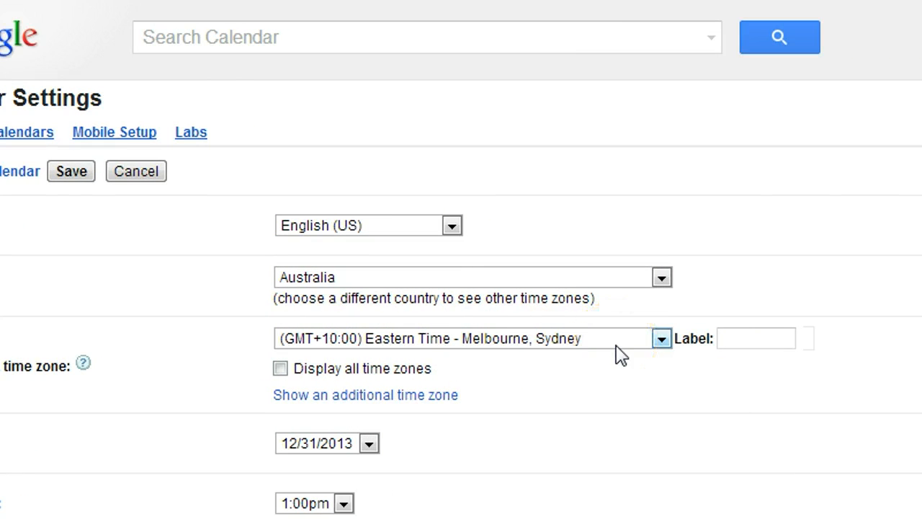
scroll("down", 3)
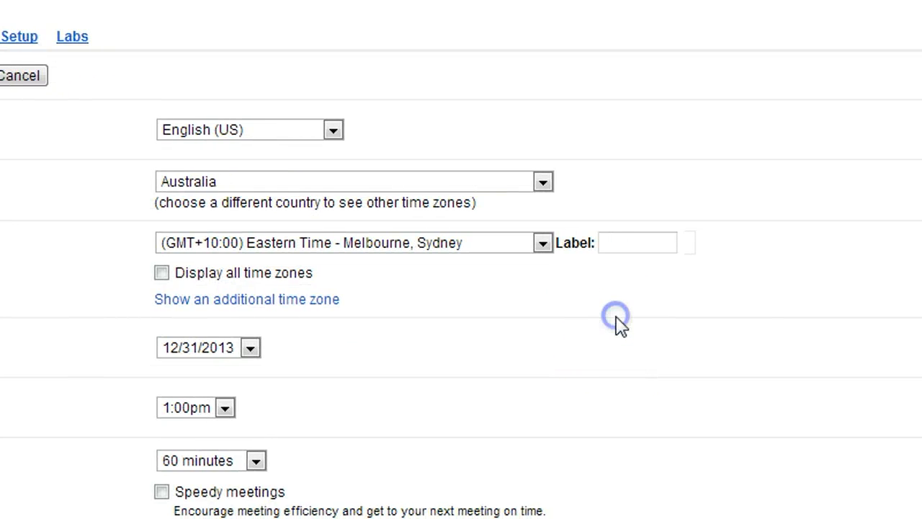
scroll("down", 3)
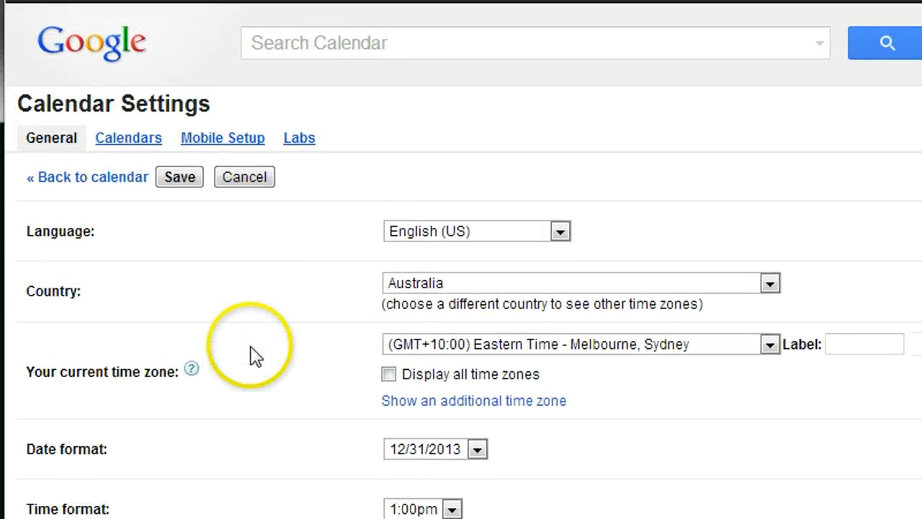
scroll("down", 3)
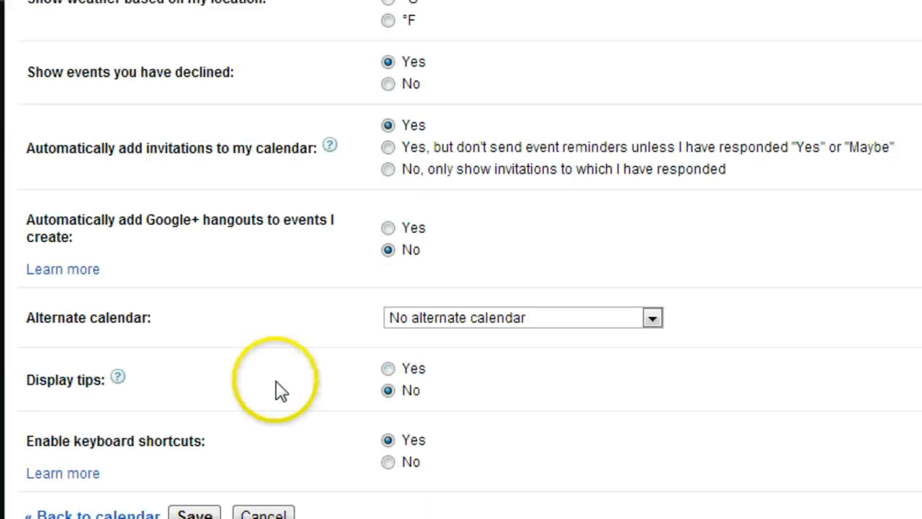
scroll("down", 3)
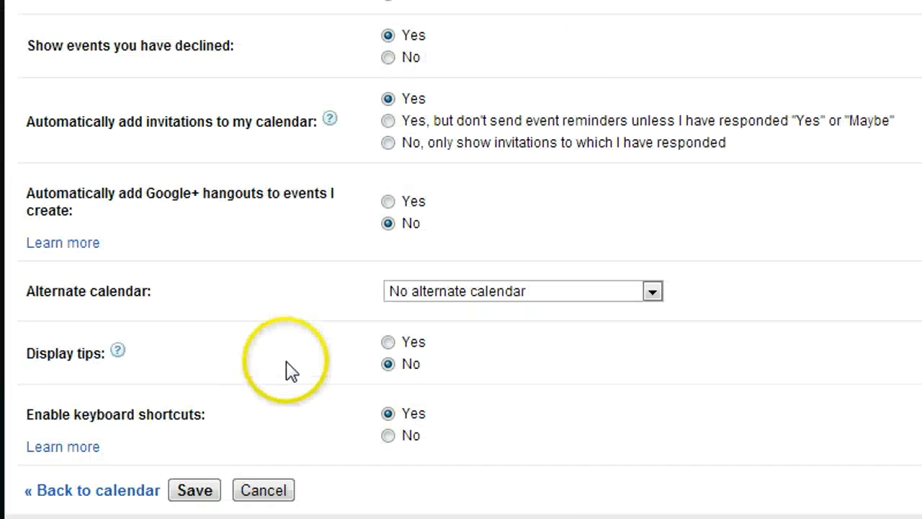
left_click(92, 490)
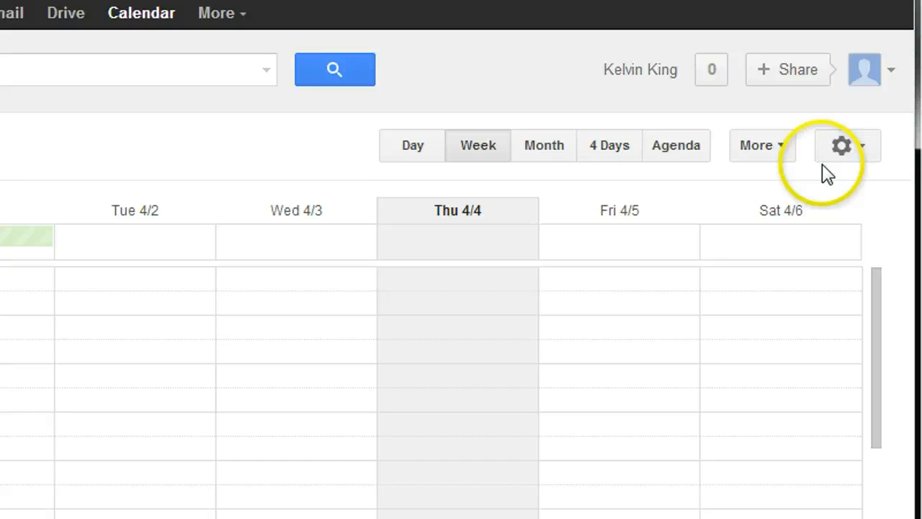
left_click(841, 145)
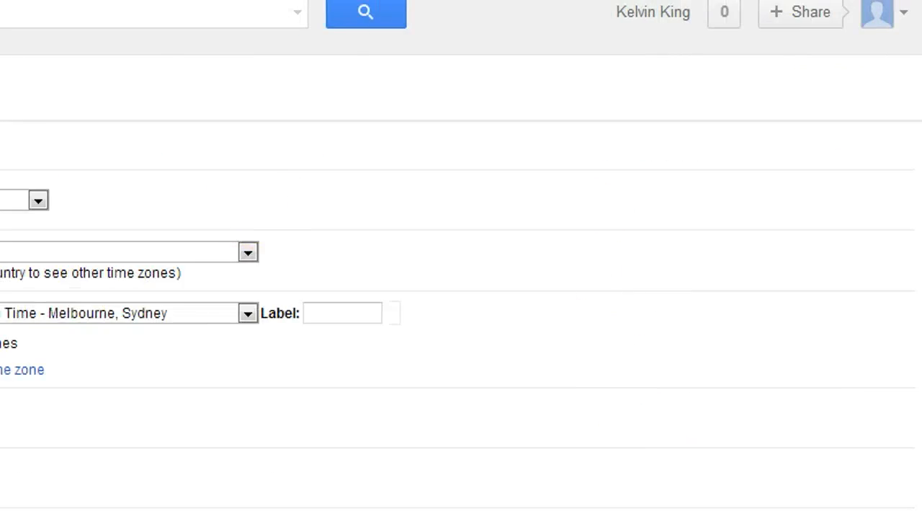
left_click(223, 174)
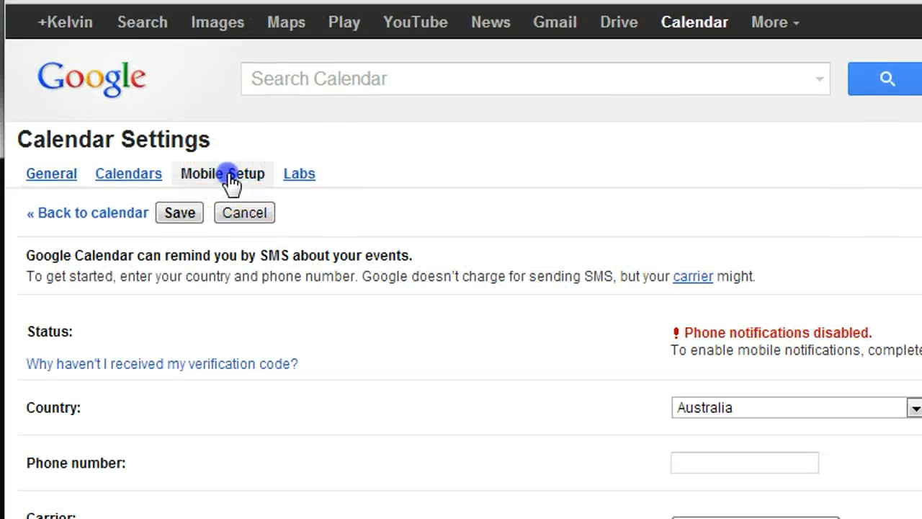
scroll("down", 3)
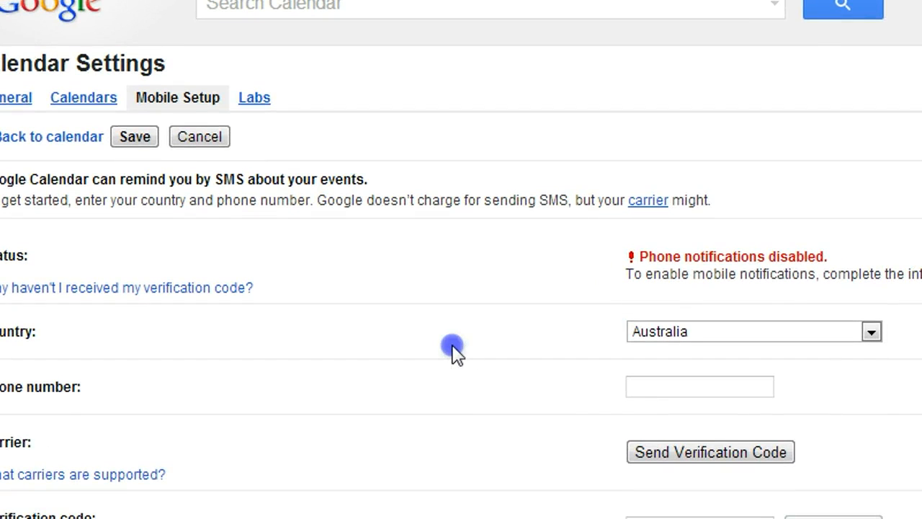
mouse_move(493, 338)
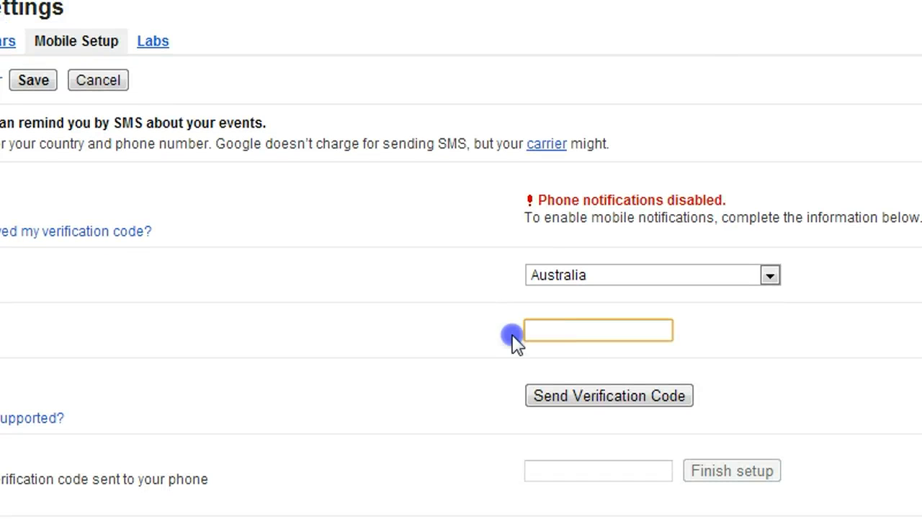
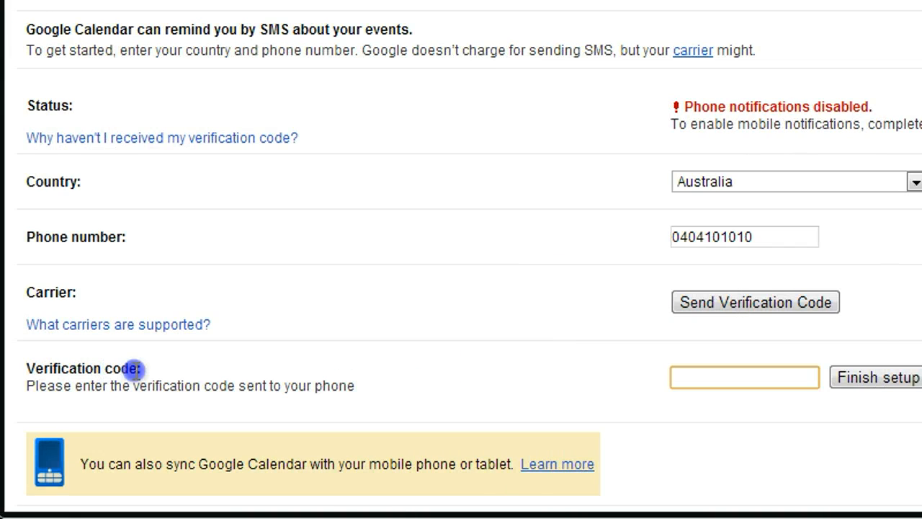
scroll("down", 3)
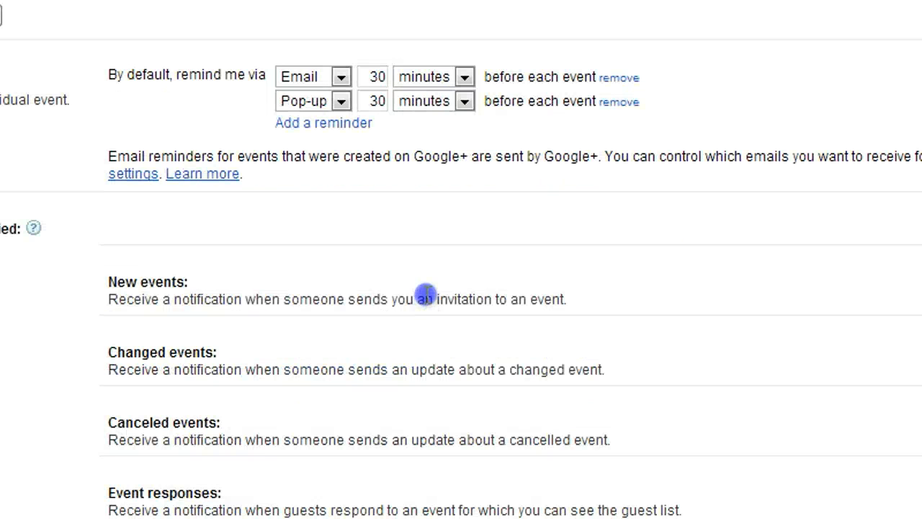
mouse_move(500, 220)
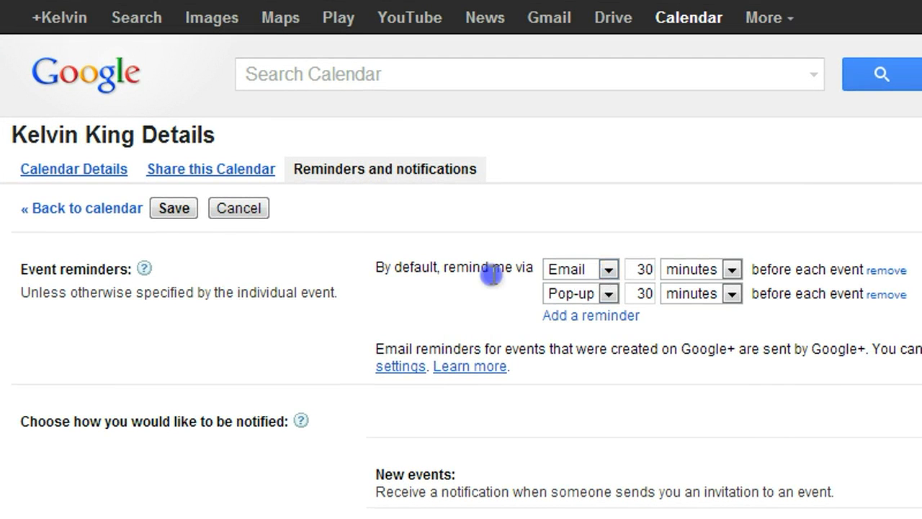
mouse_move(569, 269)
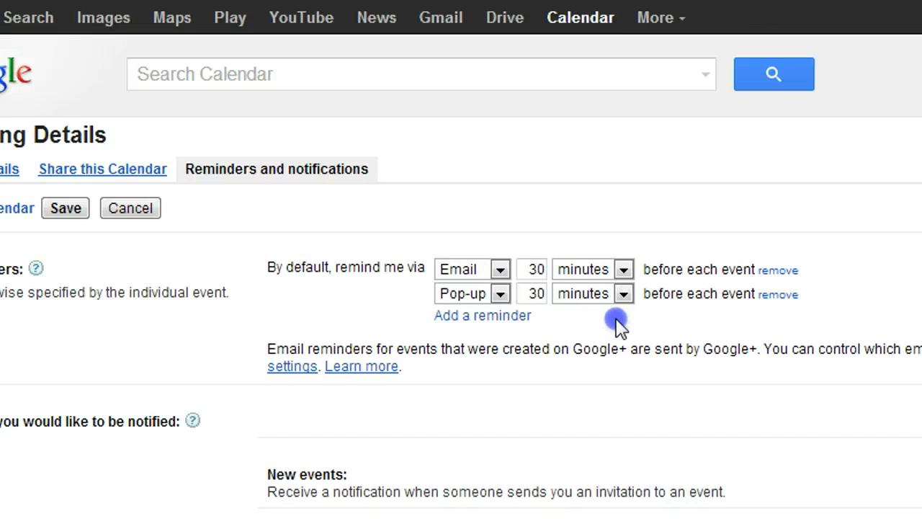
mouse_move(499, 294)
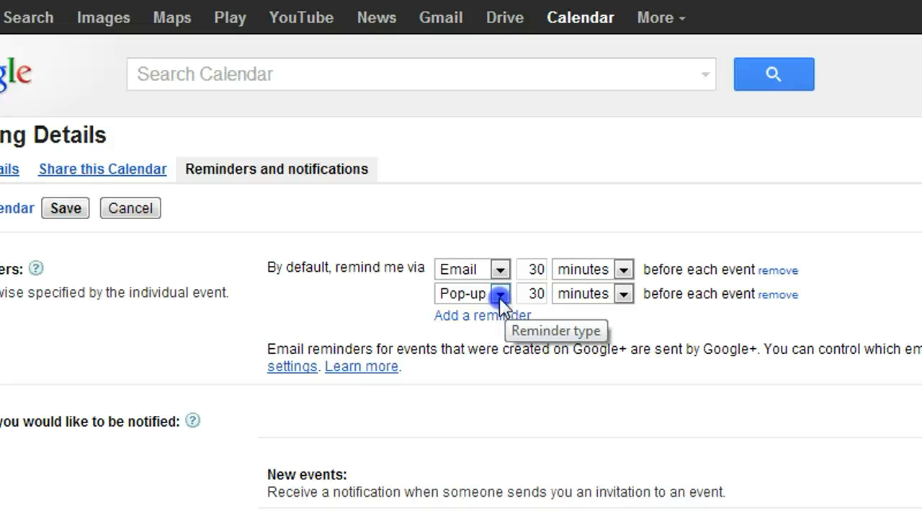
Step: Change the second default reminder from pop-up to SMS and save
left_click(500, 293)
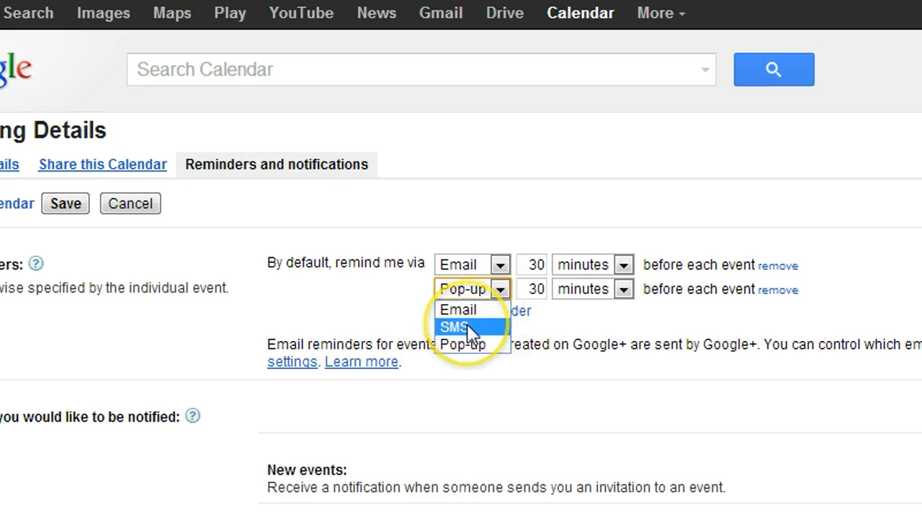
left_click(452, 327)
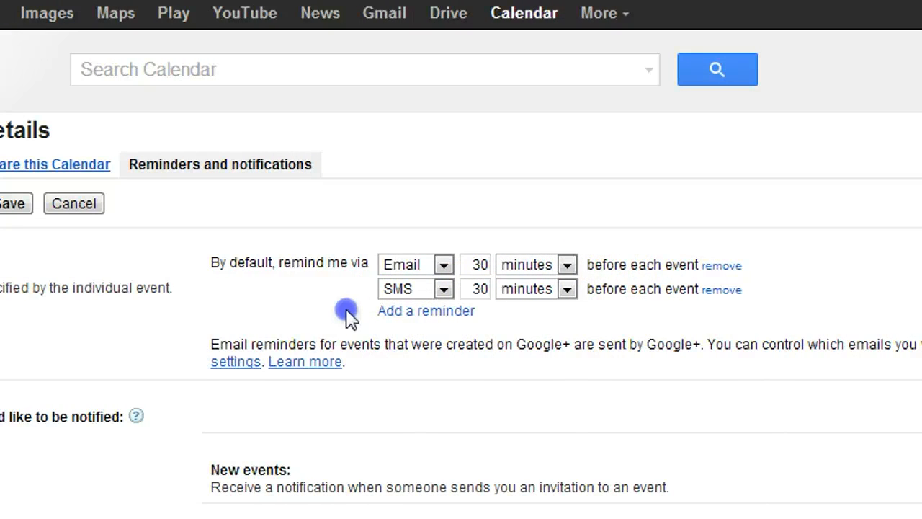
scroll("down", 3)
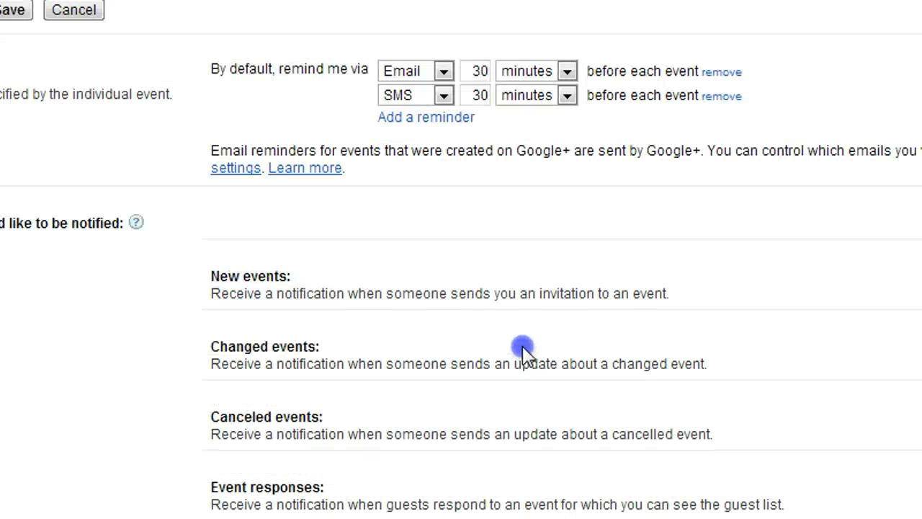
scroll("down", 3)
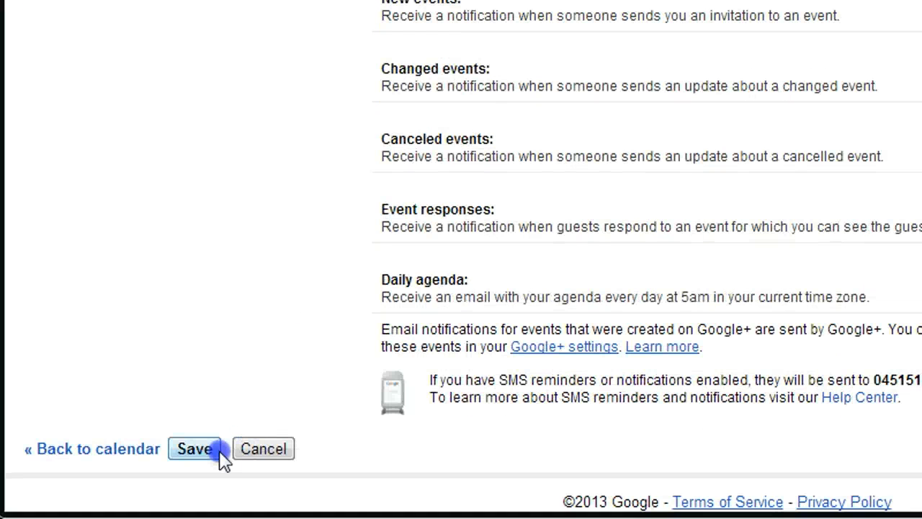
left_click(193, 448)
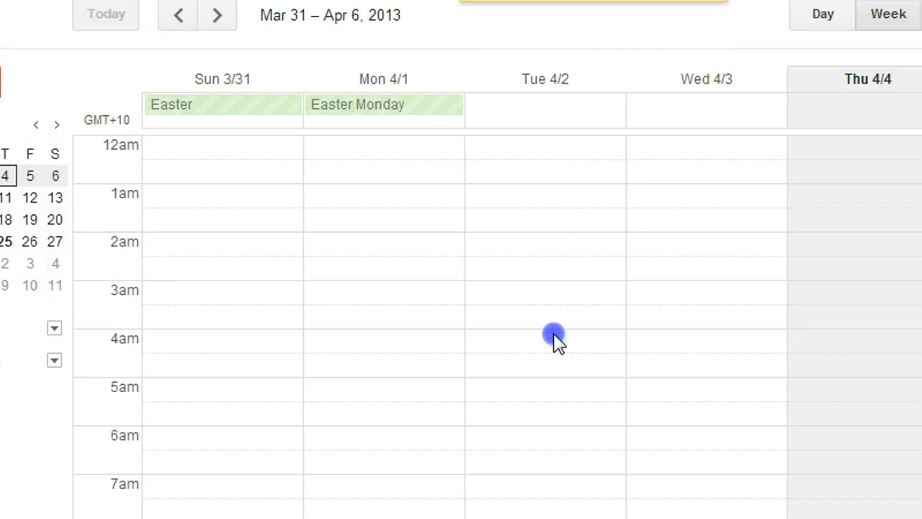
mouse_move(551, 319)
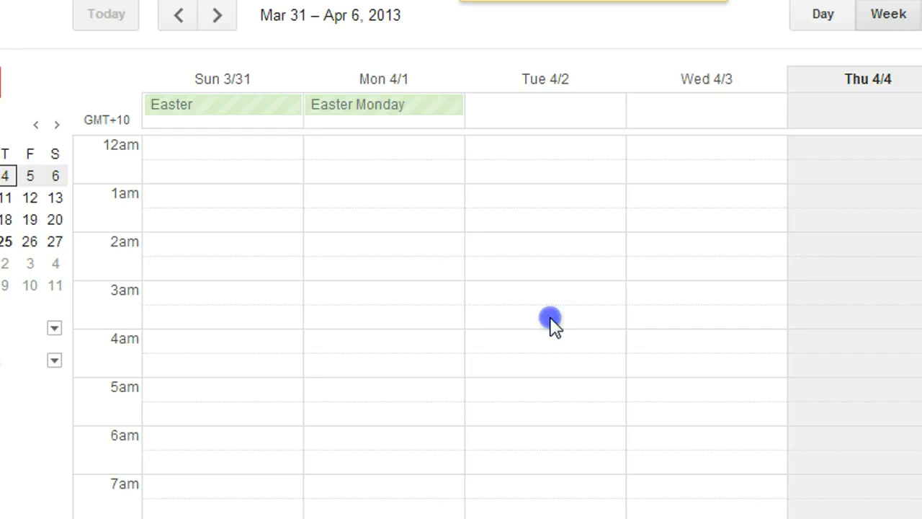
mouse_move(567, 303)
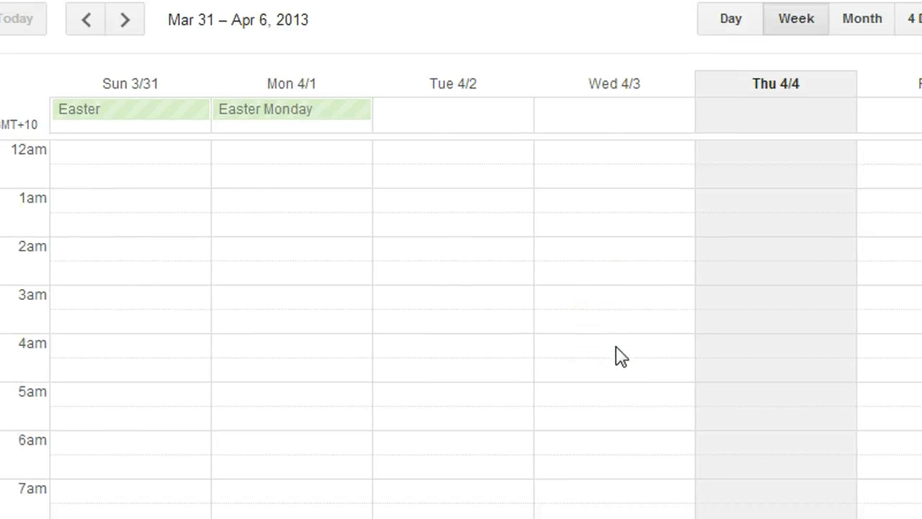
Step: Create an event in the 9am slot on Wednesday, April 3
scroll("down", 3)
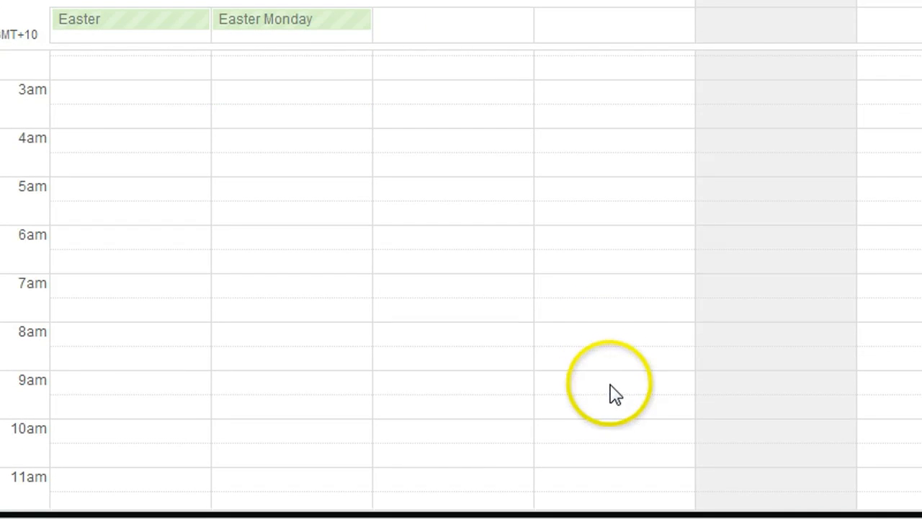
scroll("down", 3)
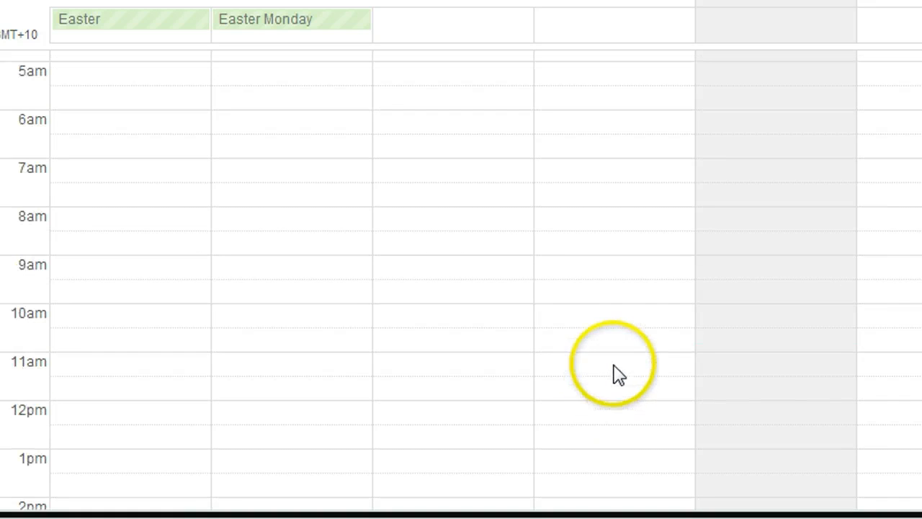
left_click(609, 275)
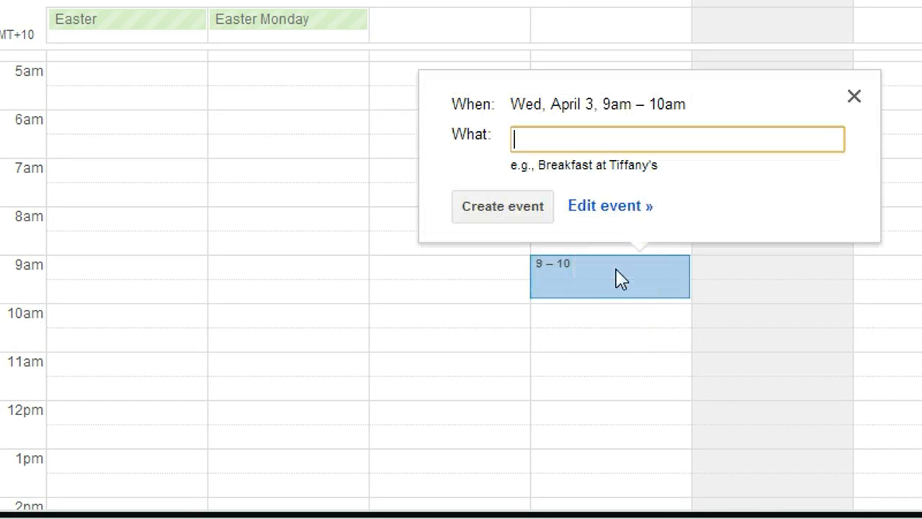
Step: Title the April 3 event 'my wife birthday' and open its full details
type("my")
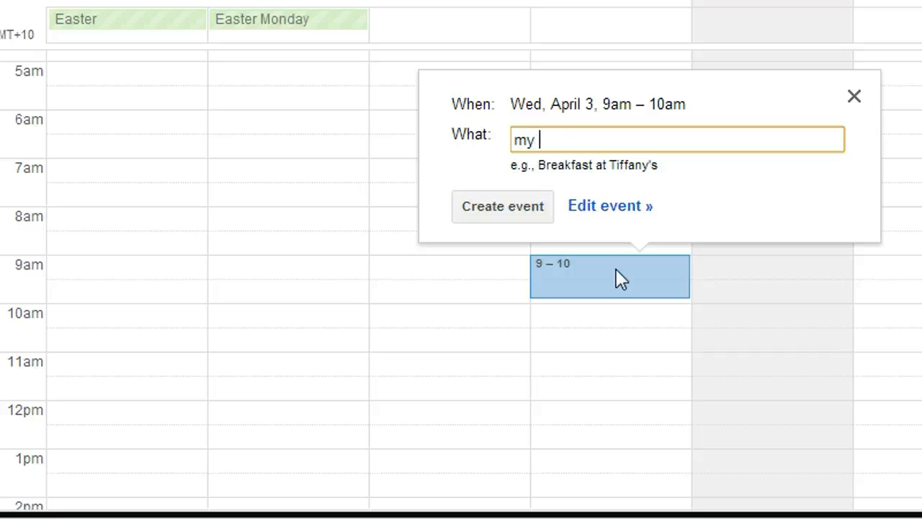
type("wife bir")
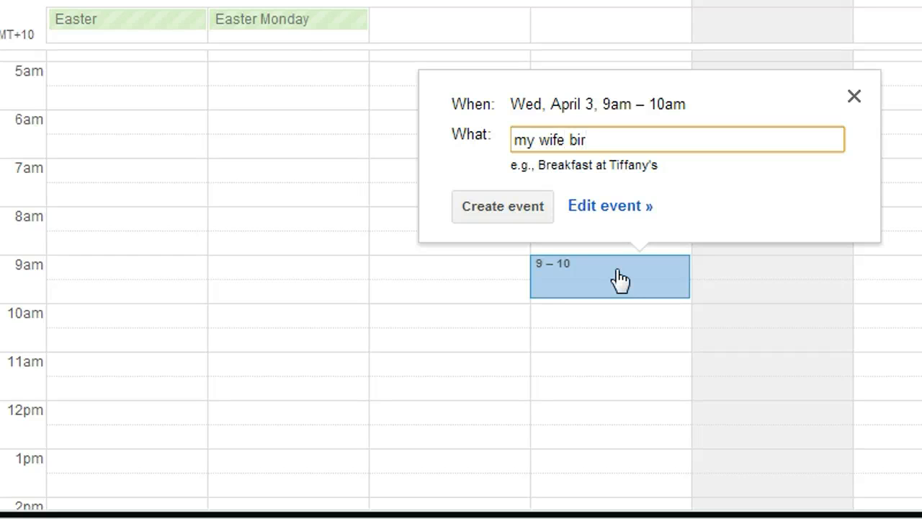
type("thday")
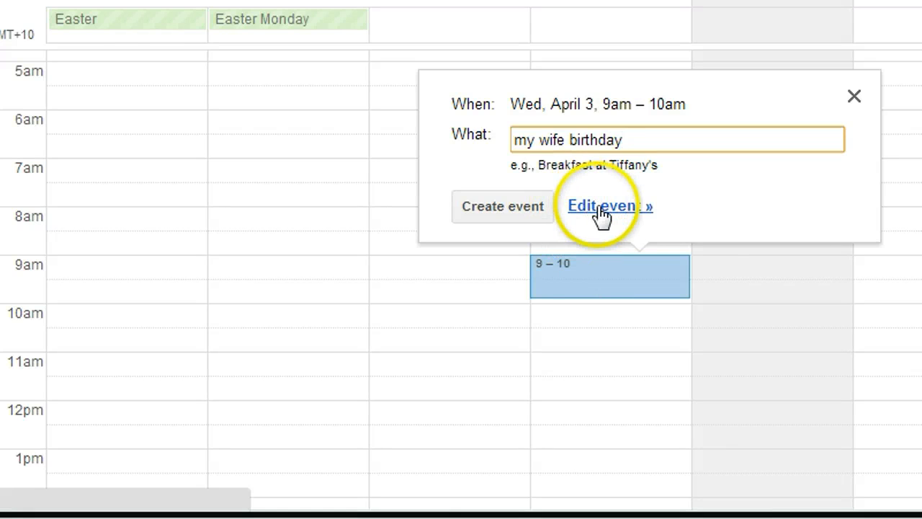
left_click(605, 206)
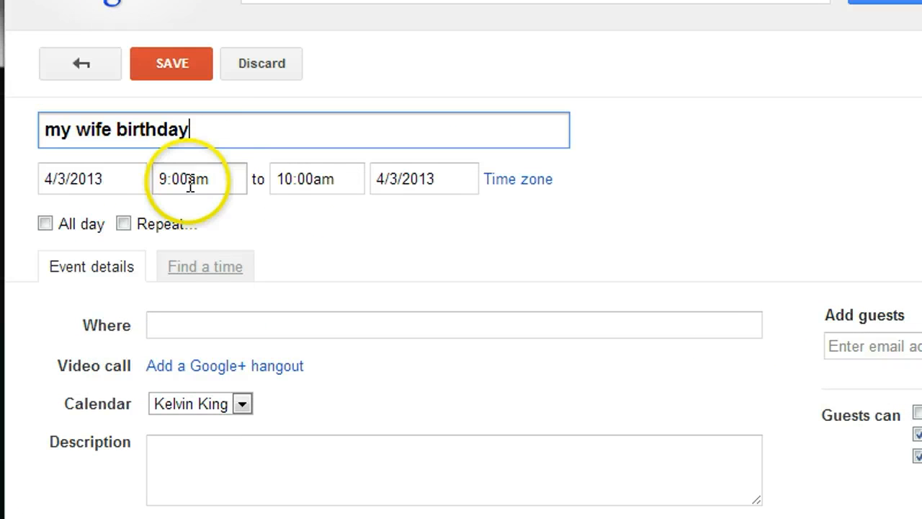
Step: Check the event's email and SMS reminders, then list start-time choices
scroll("down", 3)
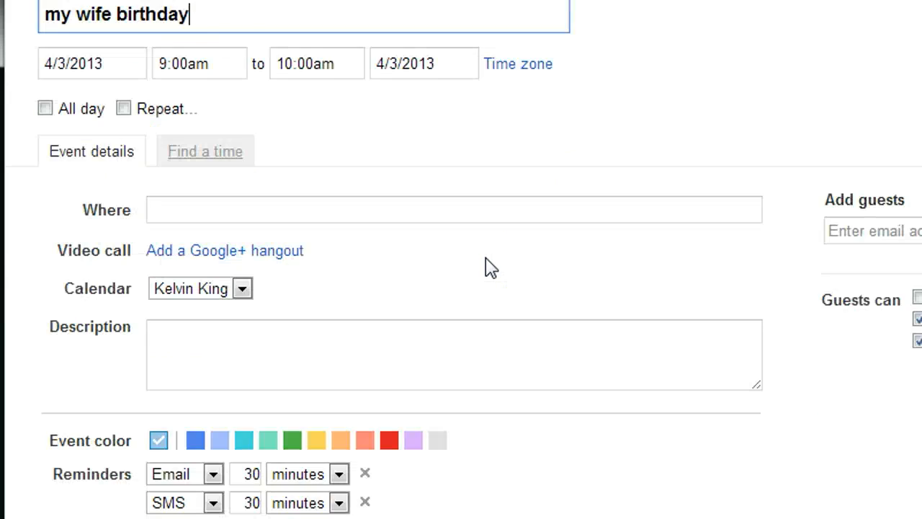
scroll("down", 3)
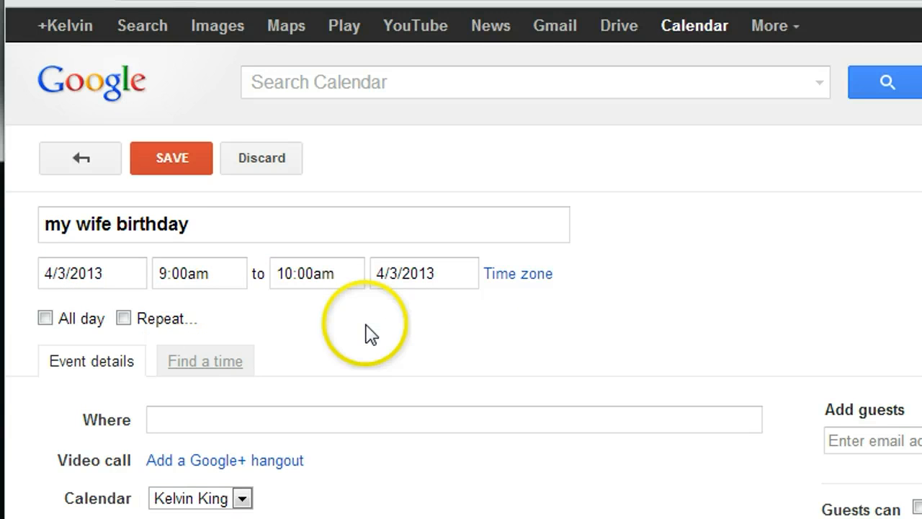
scroll("down", 3)
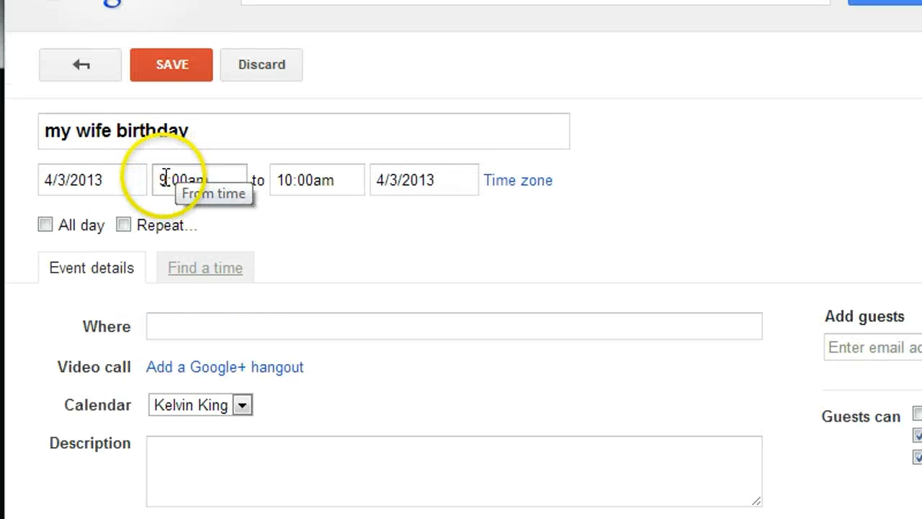
left_click(200, 180)
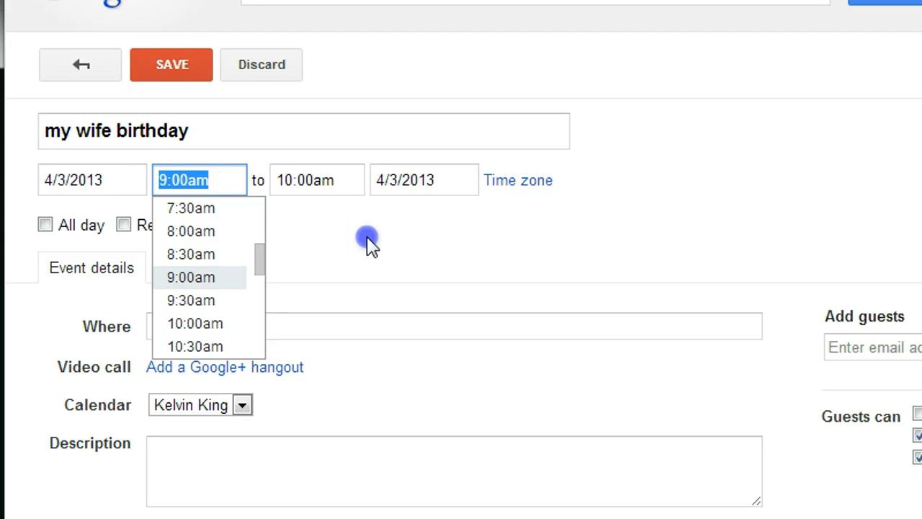